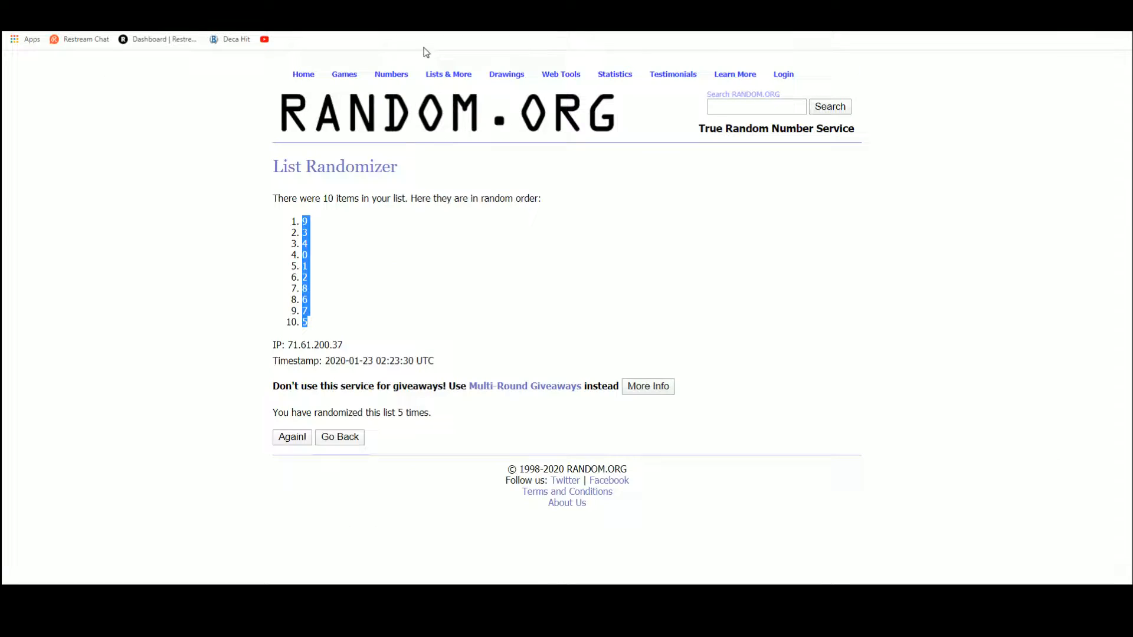
pyautogui.click(338, 437)
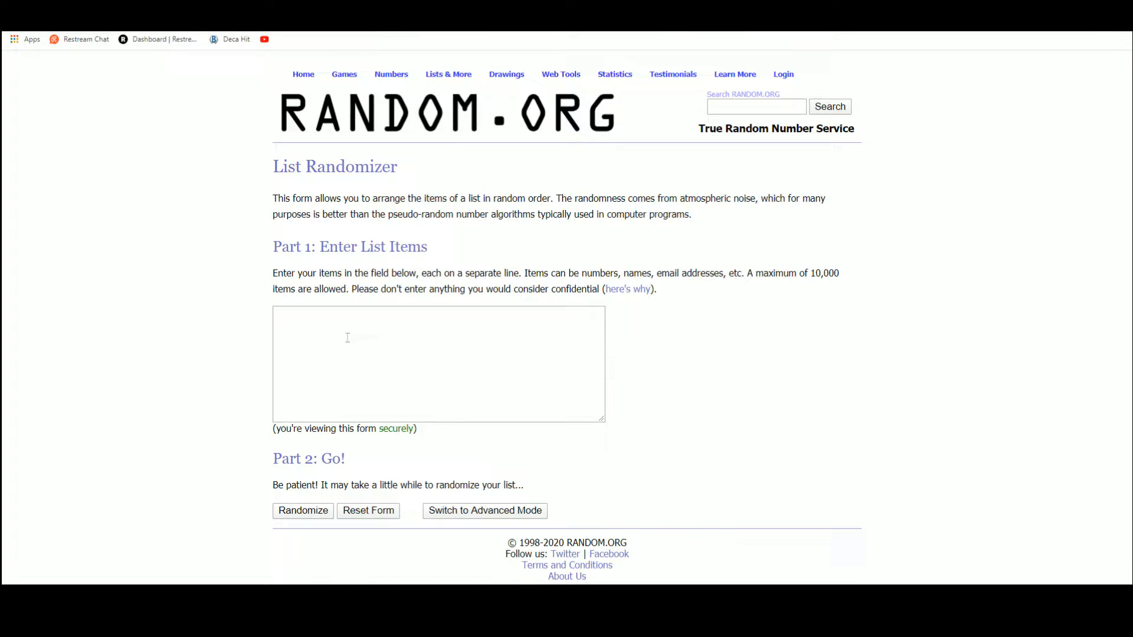
pyautogui.write('Eric S')
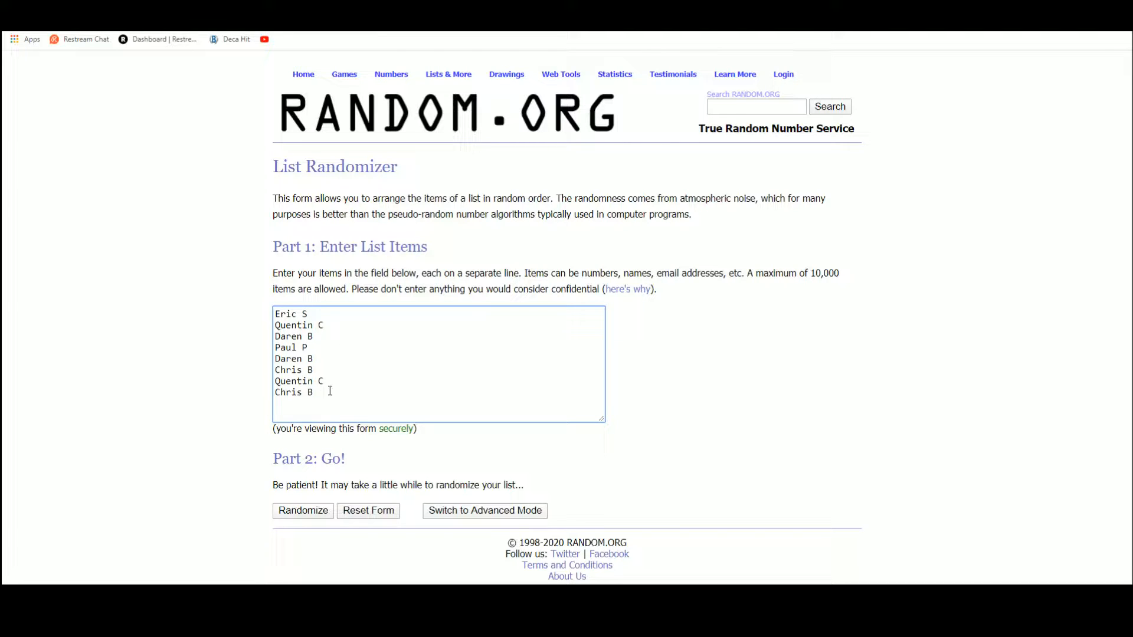
pyautogui.click(304, 509)
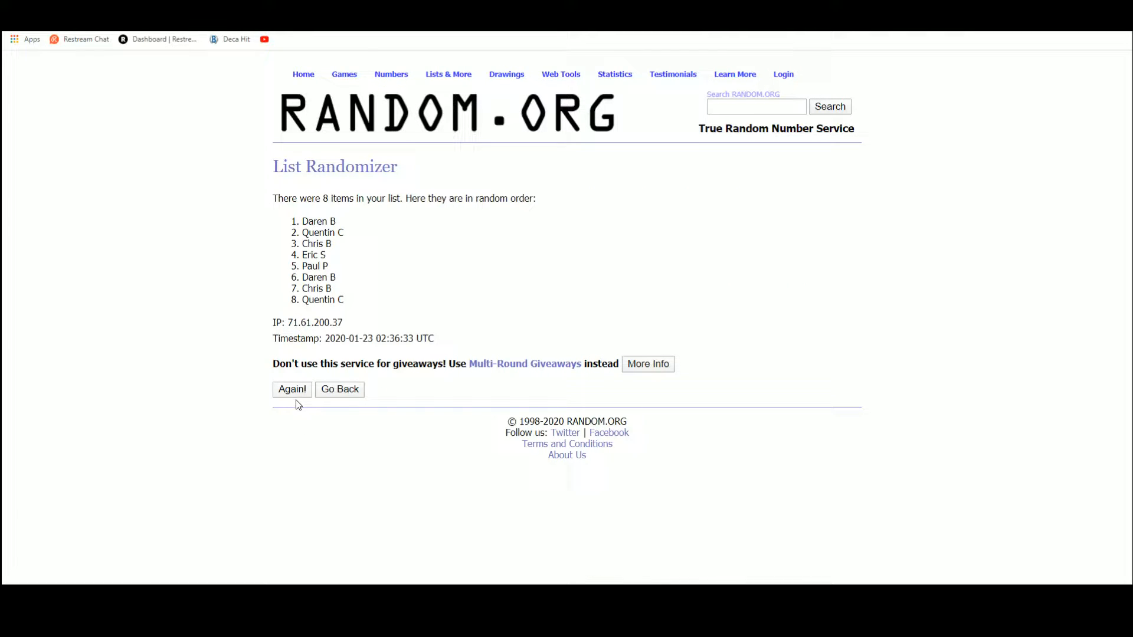
pyautogui.click(292, 389)
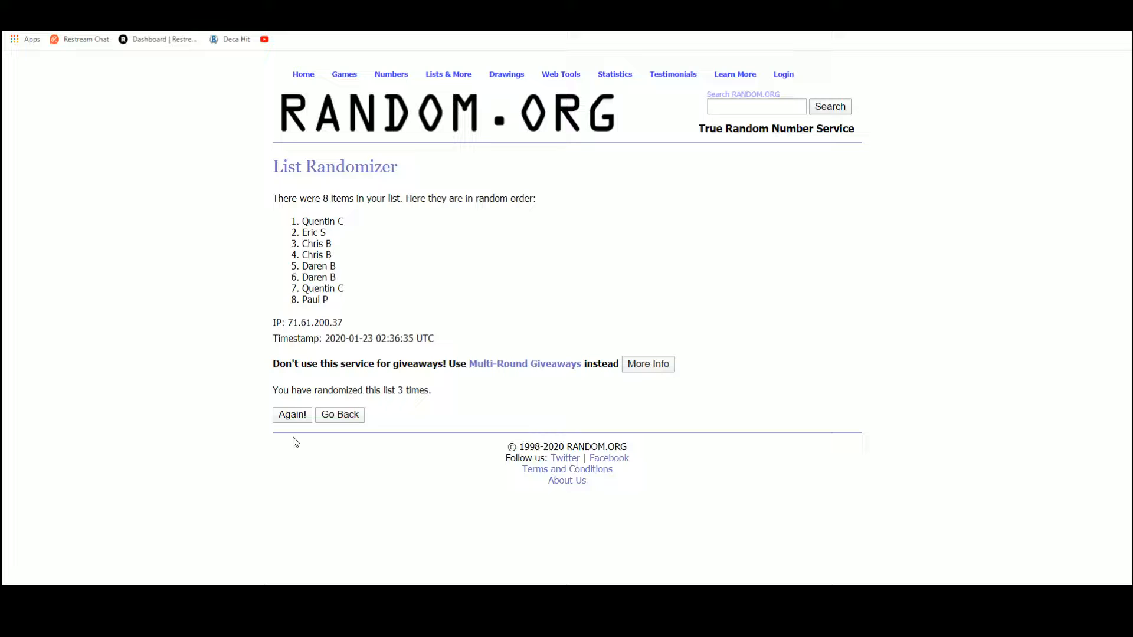
pyautogui.click(291, 414)
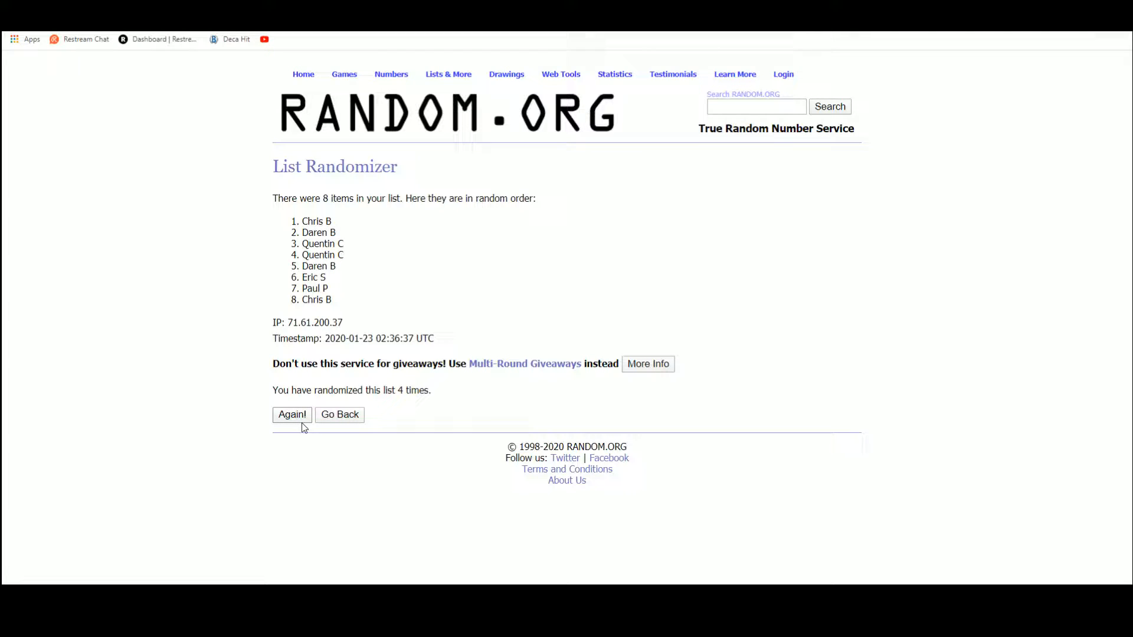
pyautogui.click(292, 414)
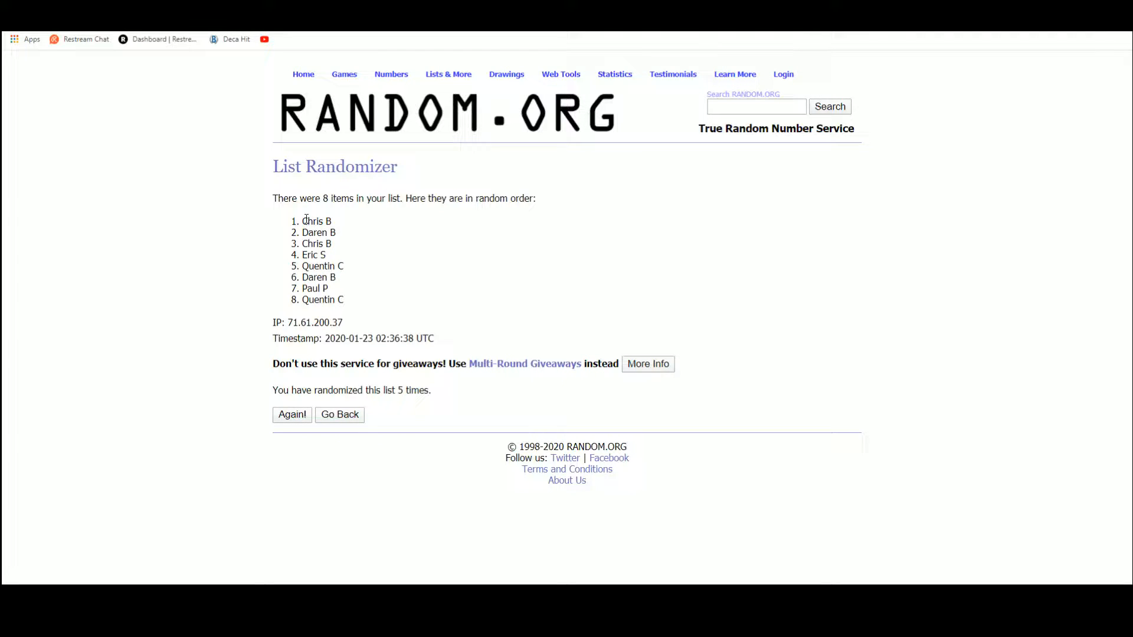
pyautogui.moveTo(303, 220); pyautogui.dragTo(346, 300)
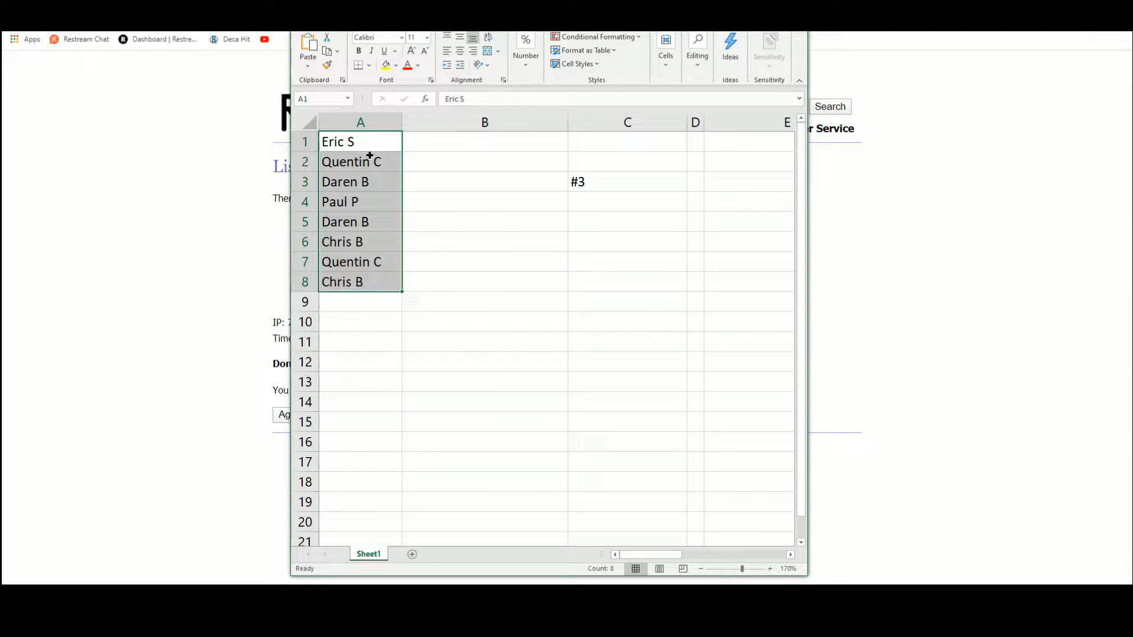
# Paste the shuffled participant names into A1:A8 as plain text via Paste Special
pyautogui.rightClick(369, 157)
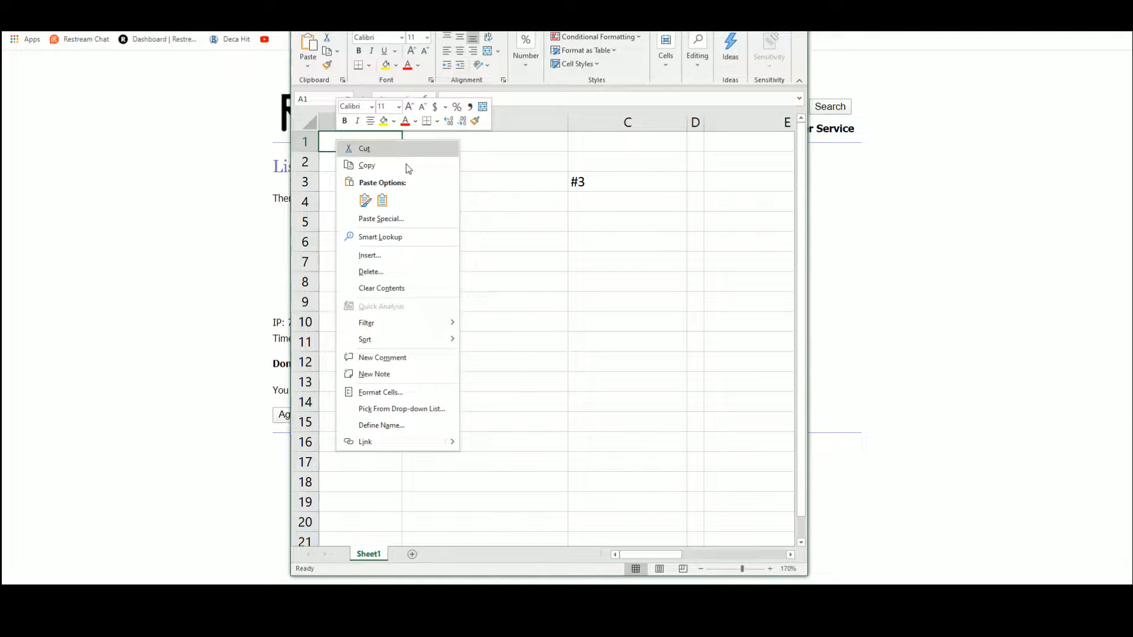
pyautogui.click(381, 219)
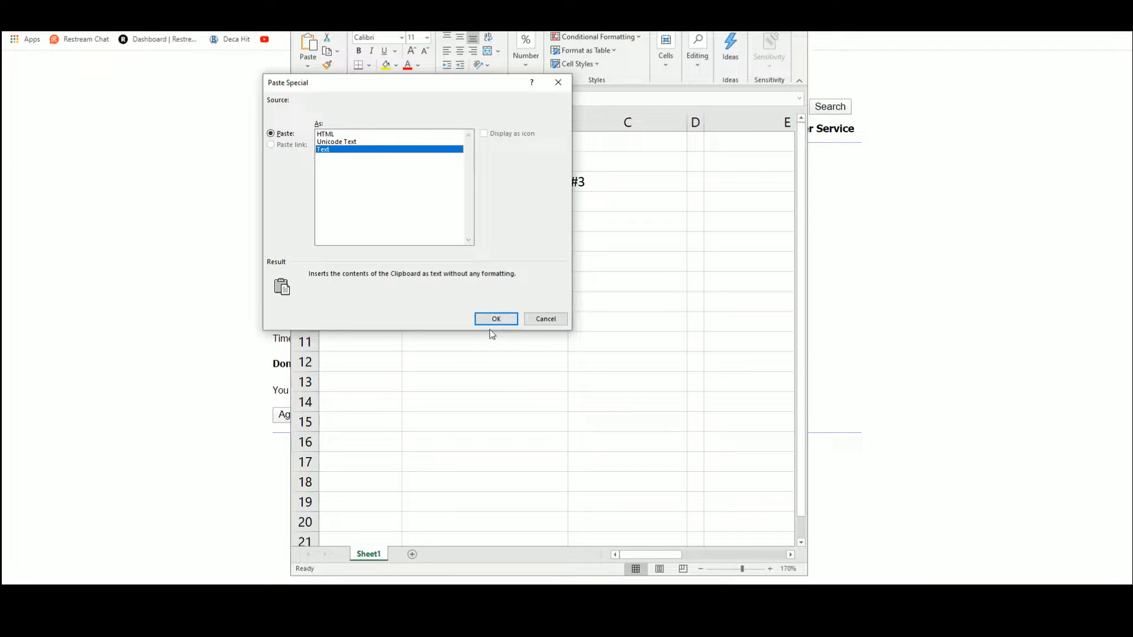
pyautogui.click(496, 318)
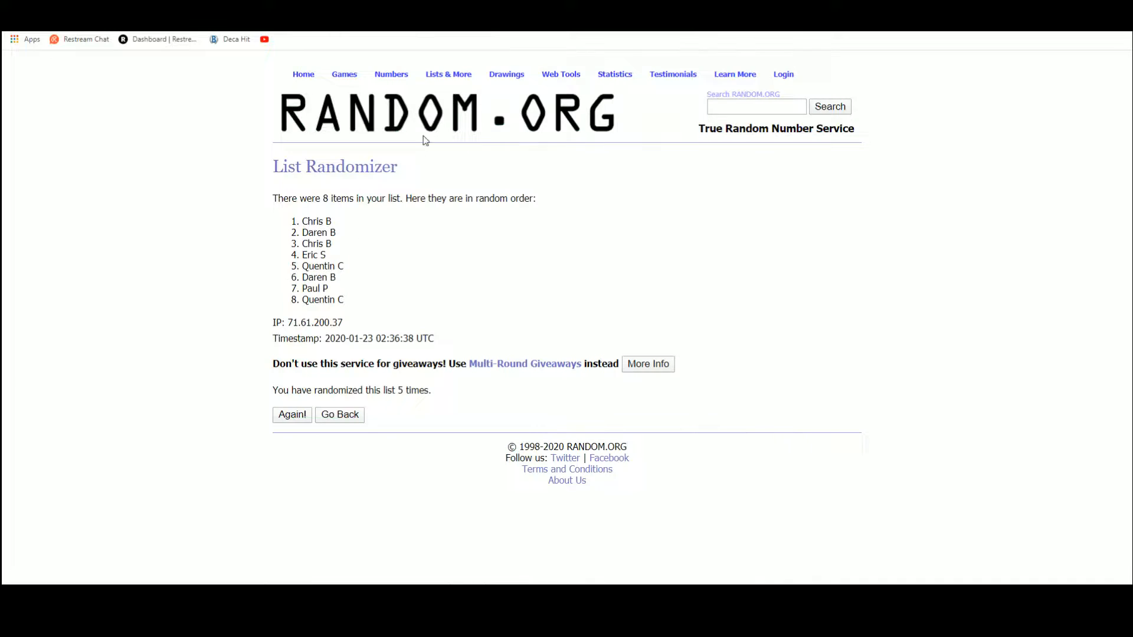
# Return to the entry form to start a fresh list of the eight card names
pyautogui.click(339, 414)
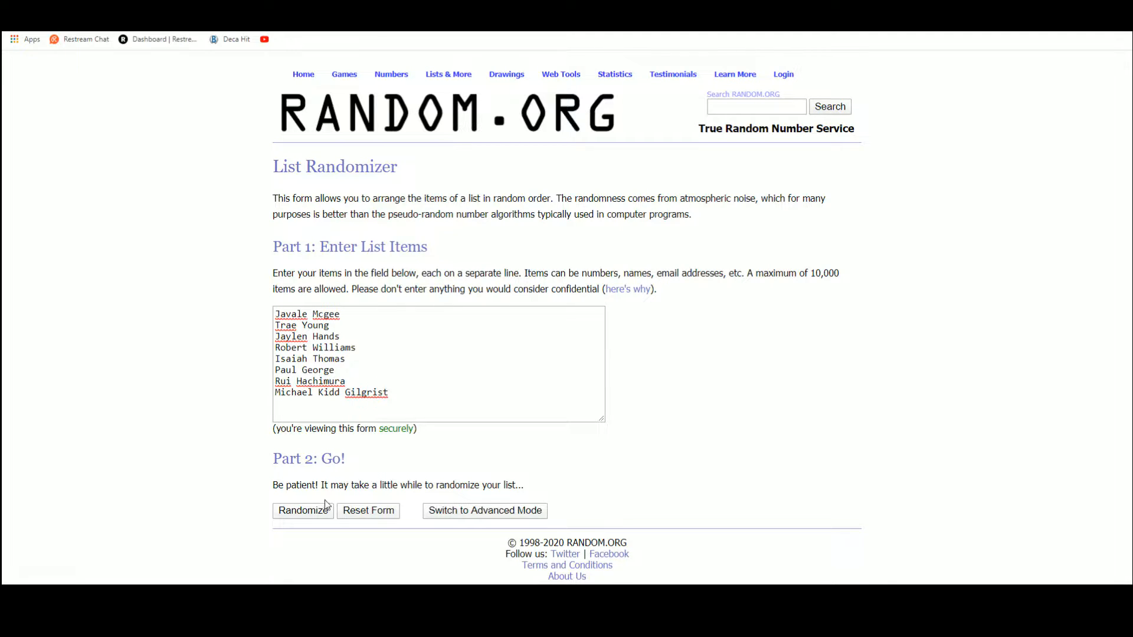
# Shuffle the eight card names repeatedly and select the final shuffled order for copying
pyautogui.click(303, 510)
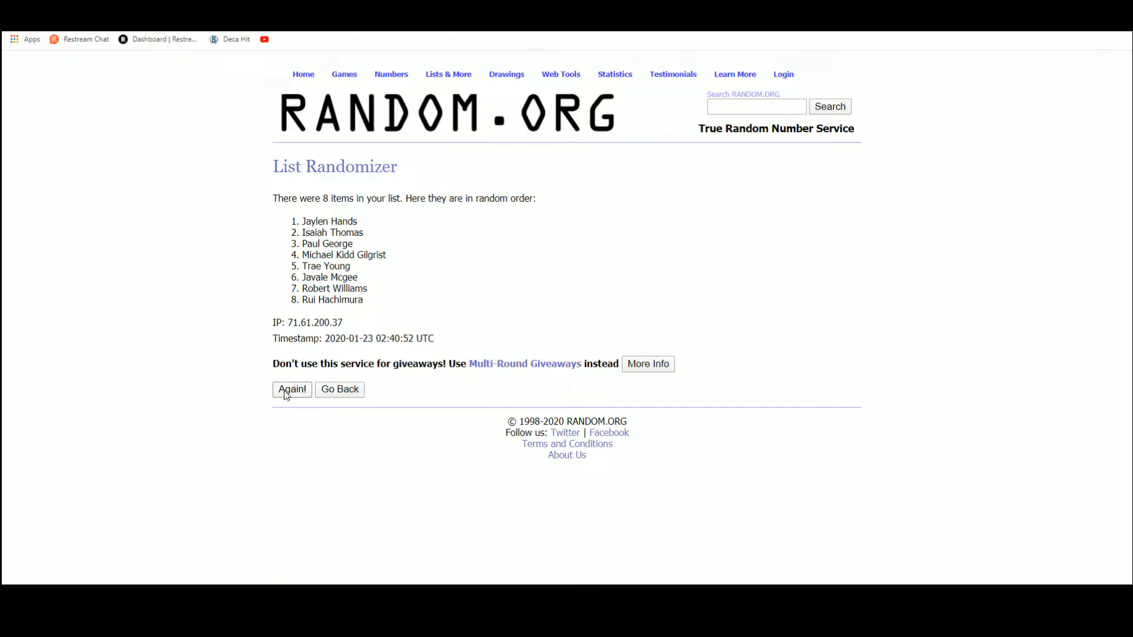
pyautogui.click(291, 389)
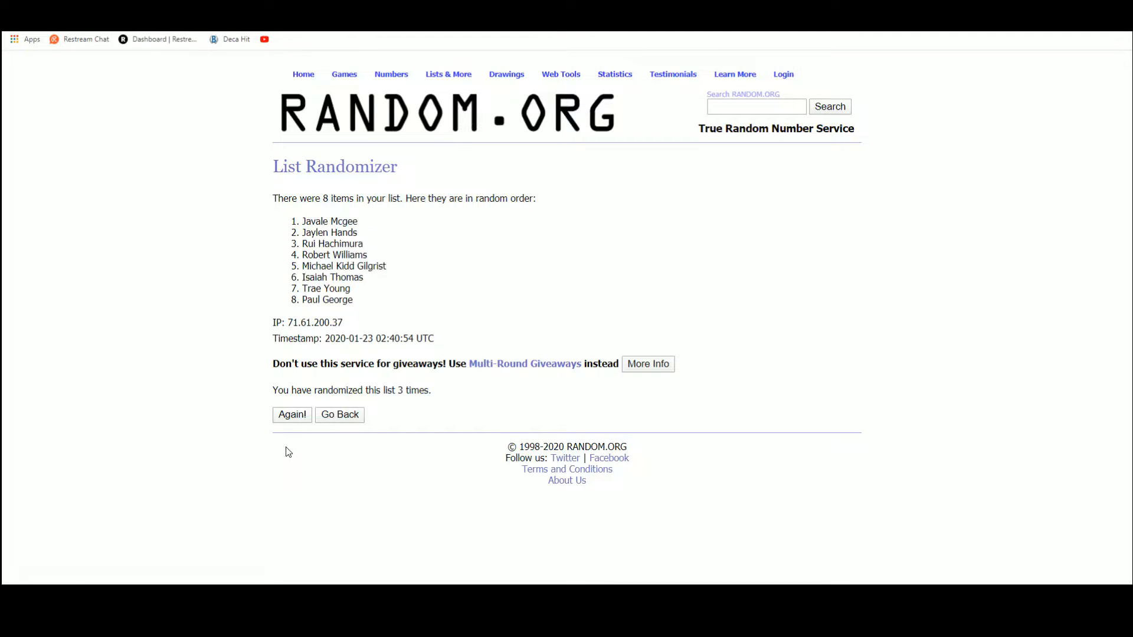
pyautogui.click(292, 414)
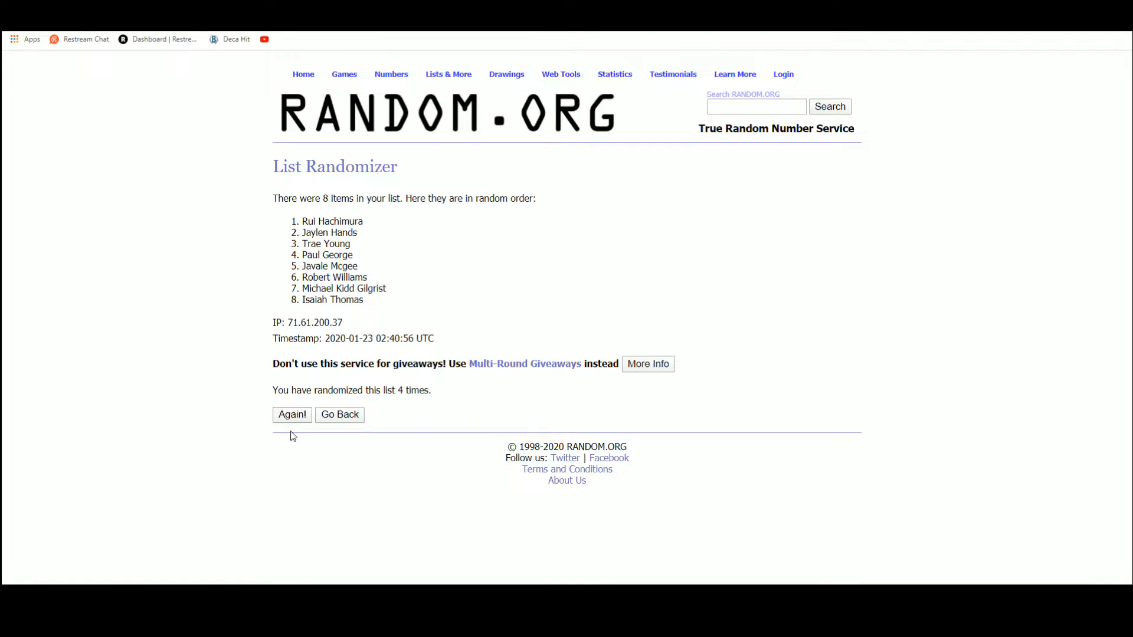
pyautogui.click(291, 414)
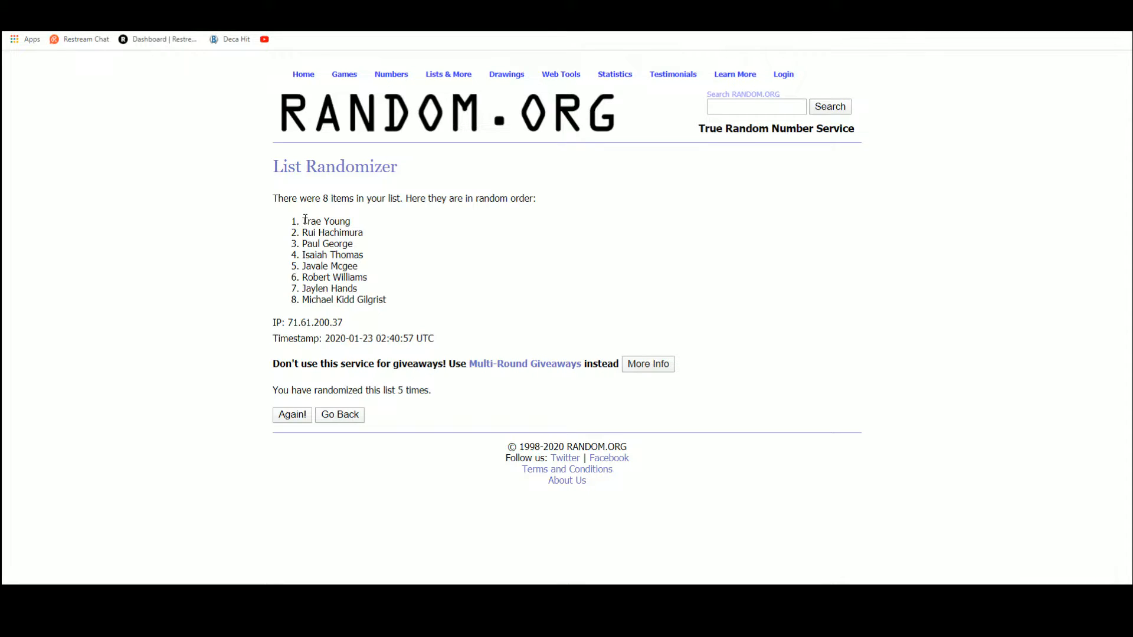
pyautogui.moveTo(303, 221); pyautogui.dragTo(386, 299)
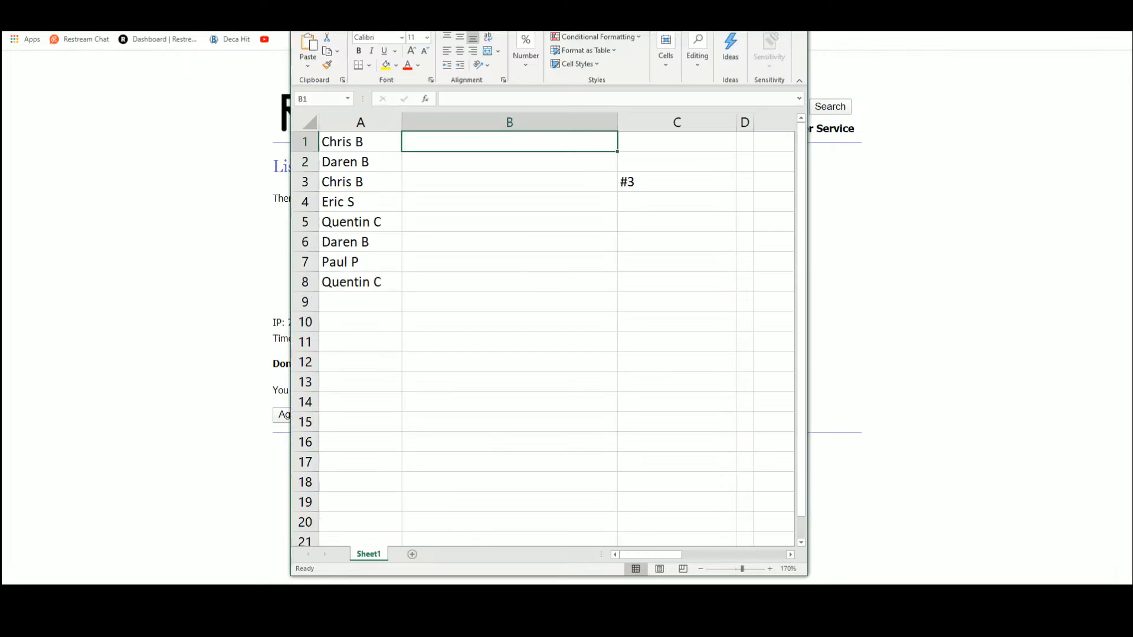
# Paste the shuffled card names into B1:B8 as plain text and verify cells B2, B4, B6 and B8
pyautogui.rightClick(510, 141)
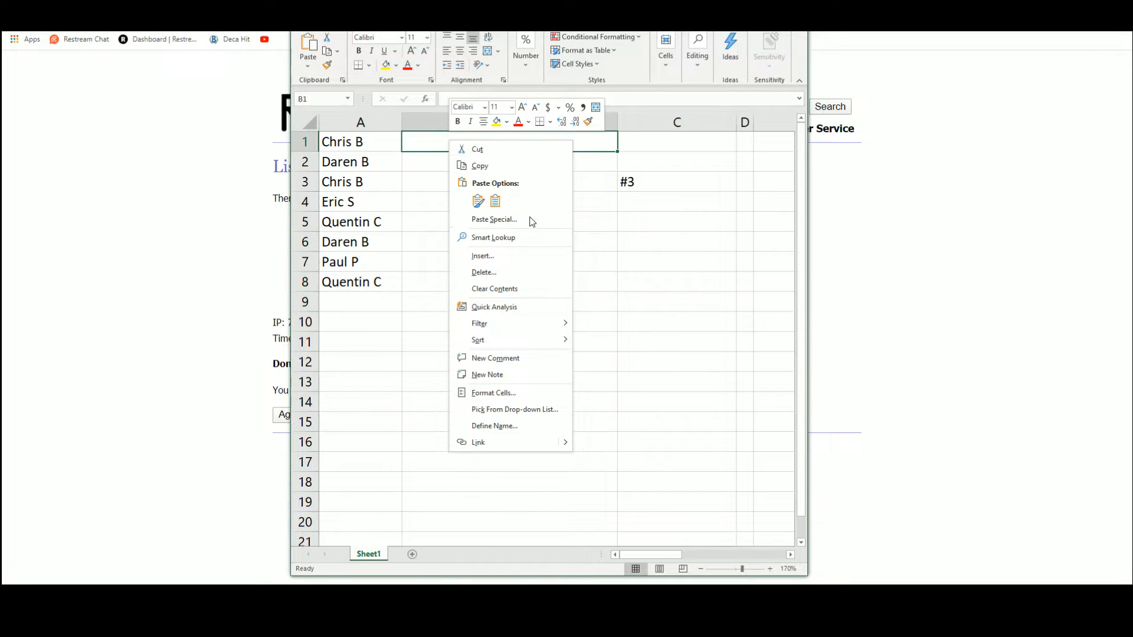
pyautogui.click(494, 220)
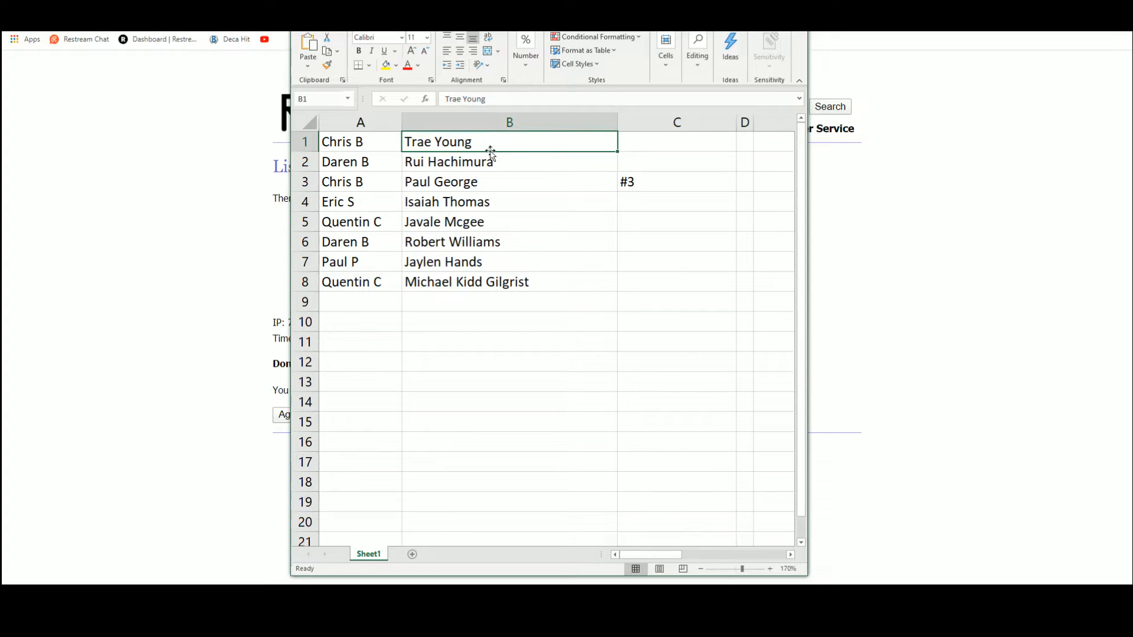
pyautogui.click(509, 162)
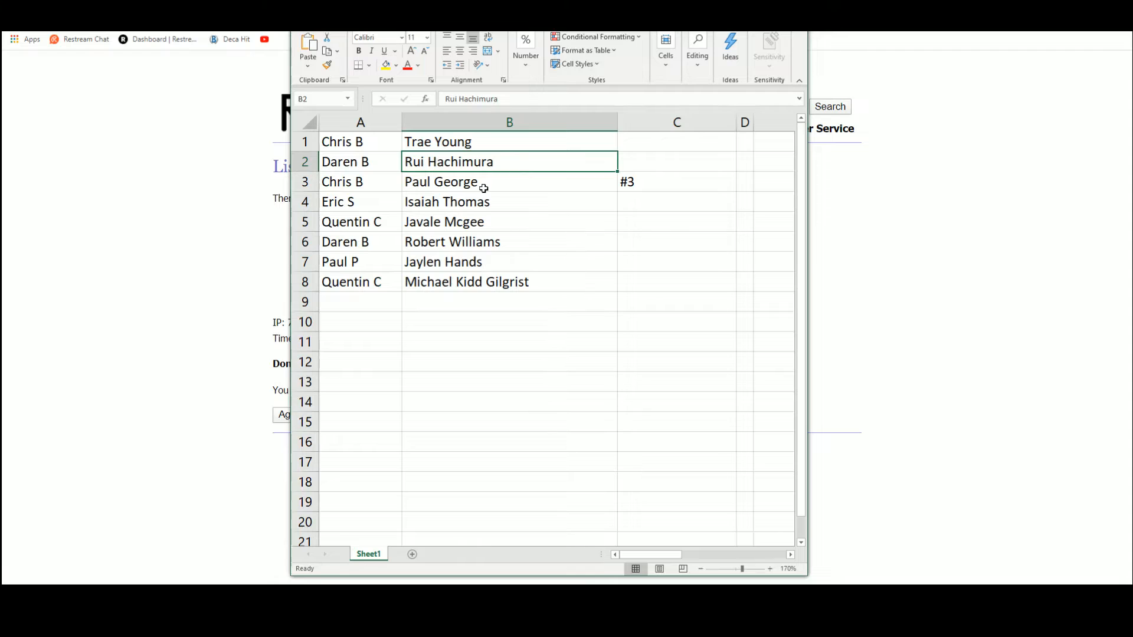
pyautogui.click(509, 202)
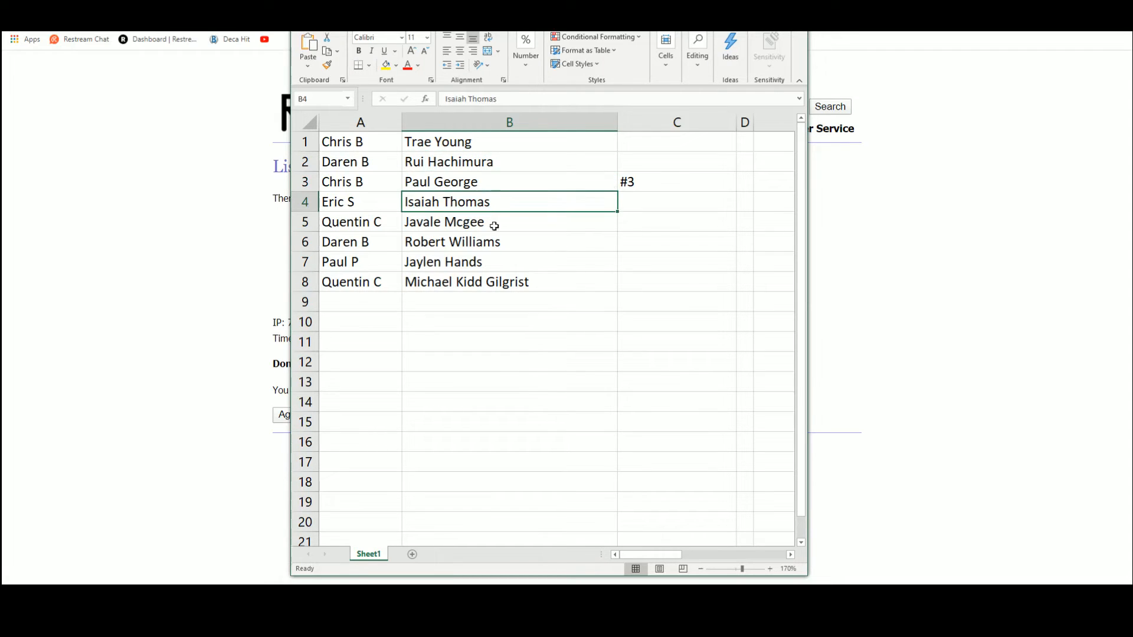
pyautogui.click(510, 241)
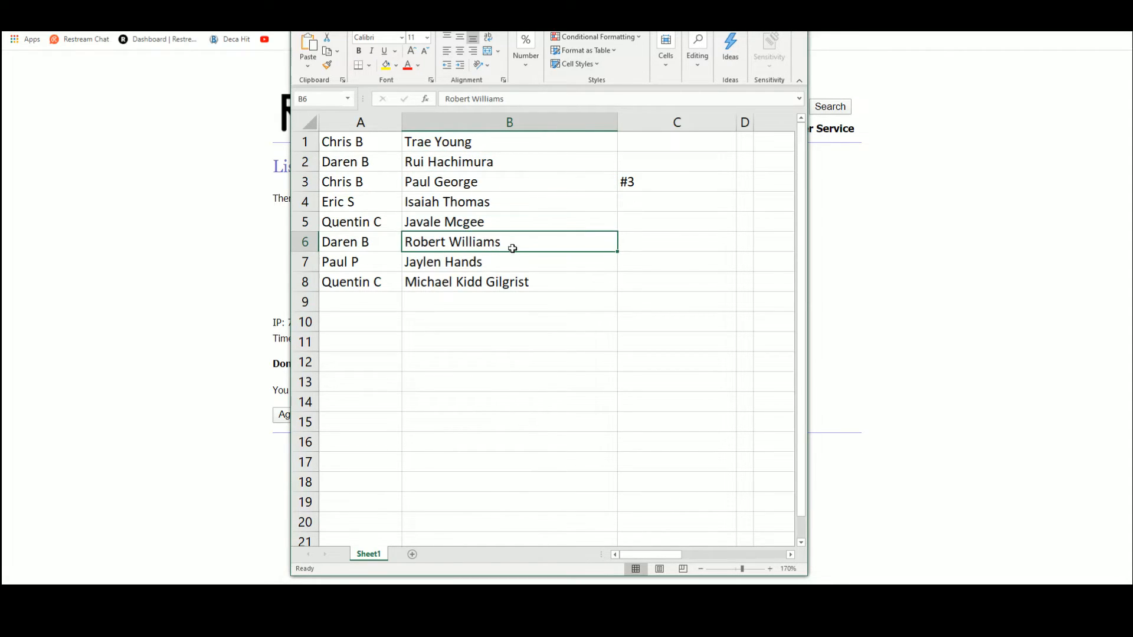
pyautogui.click(503, 262)
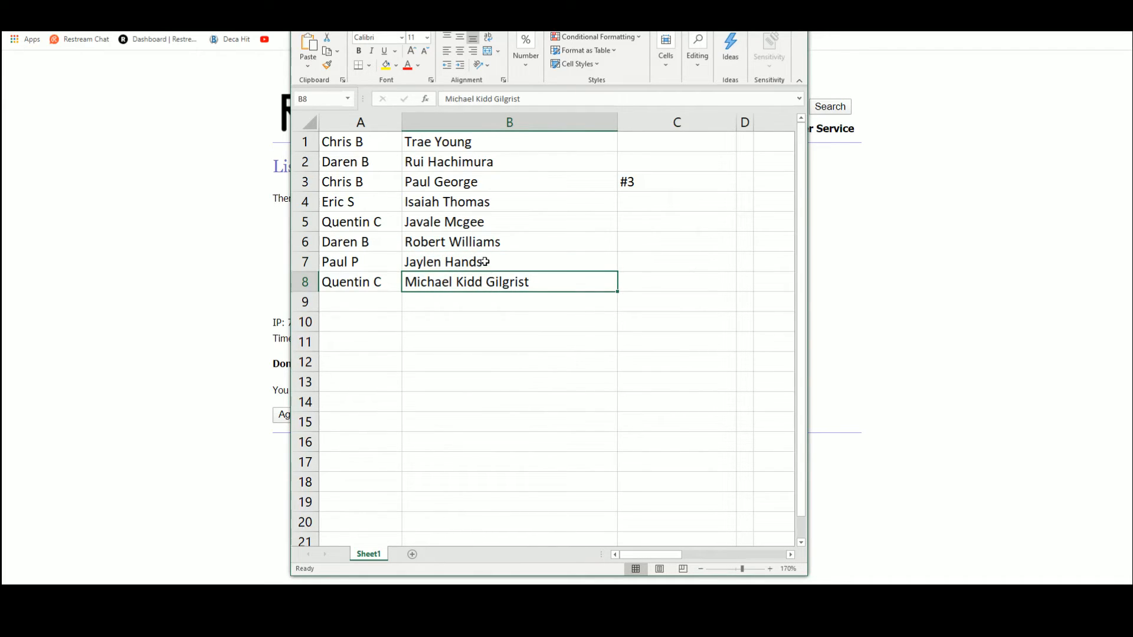
pyautogui.click(509, 161)
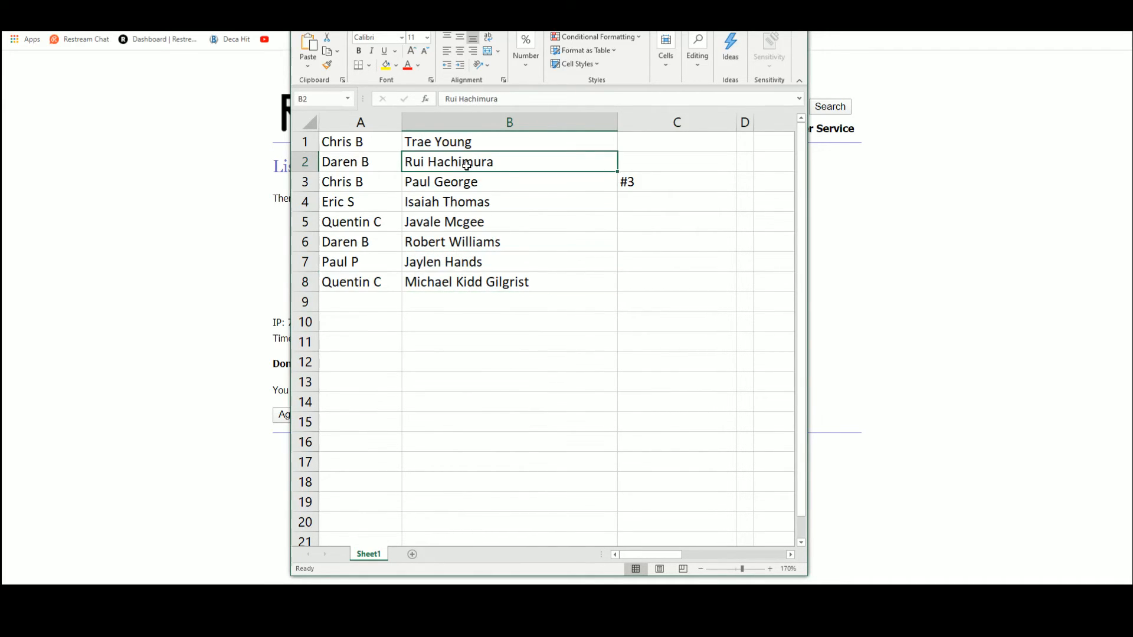